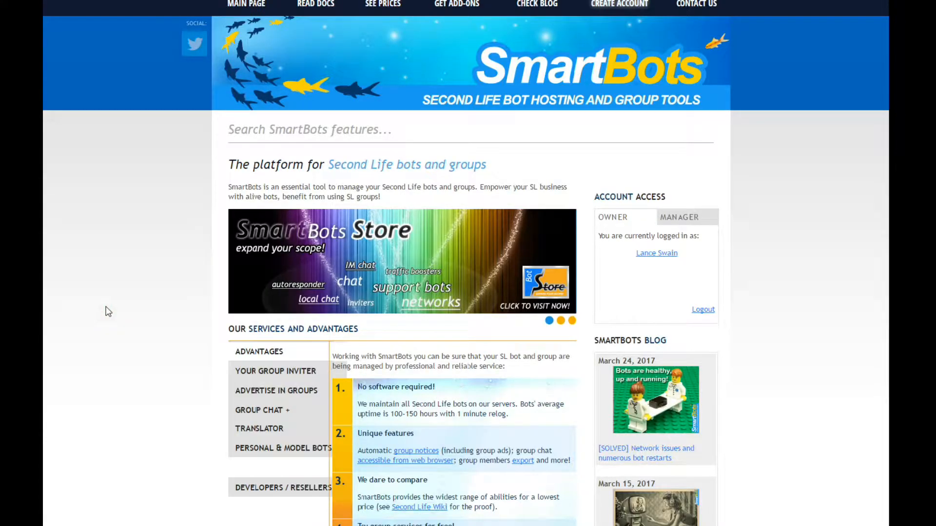
mouse_move(656, 253)
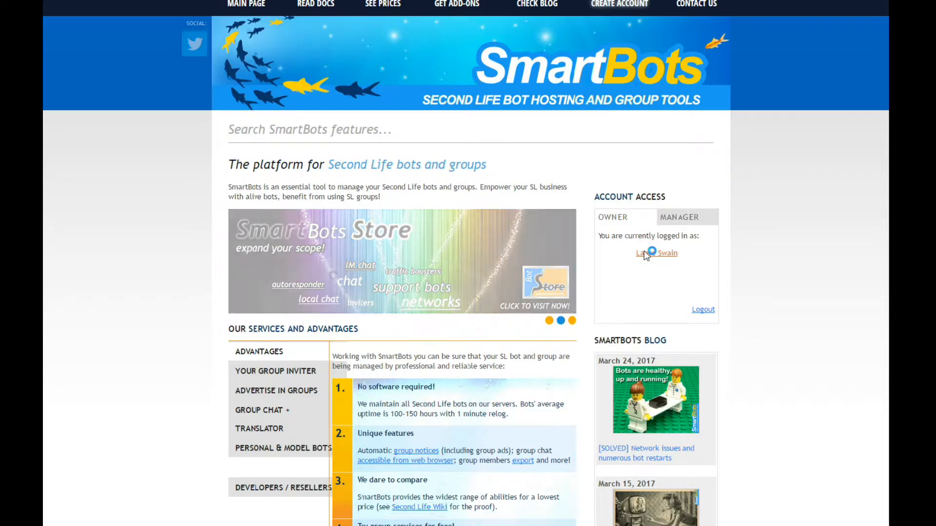
- Show the account dashboard with personal bots and the full managed groups list
left_click(656, 253)
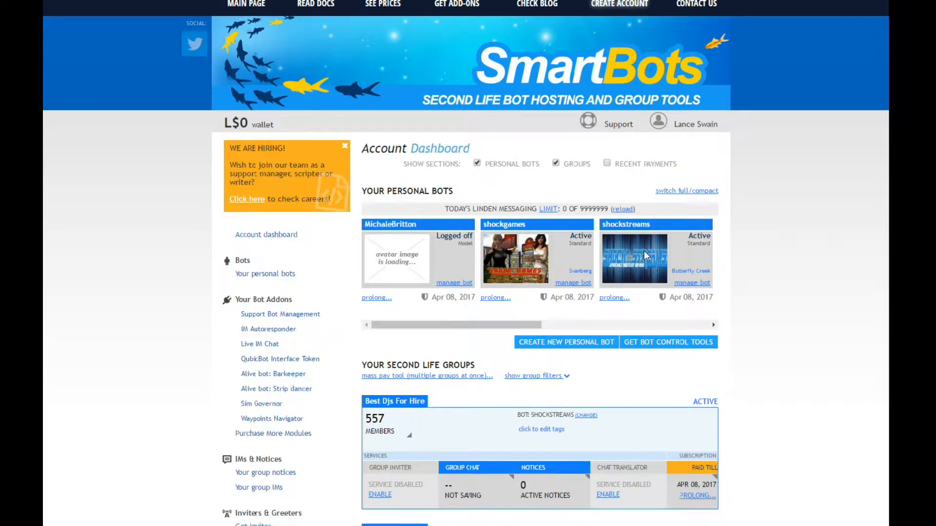
scroll("down", 3)
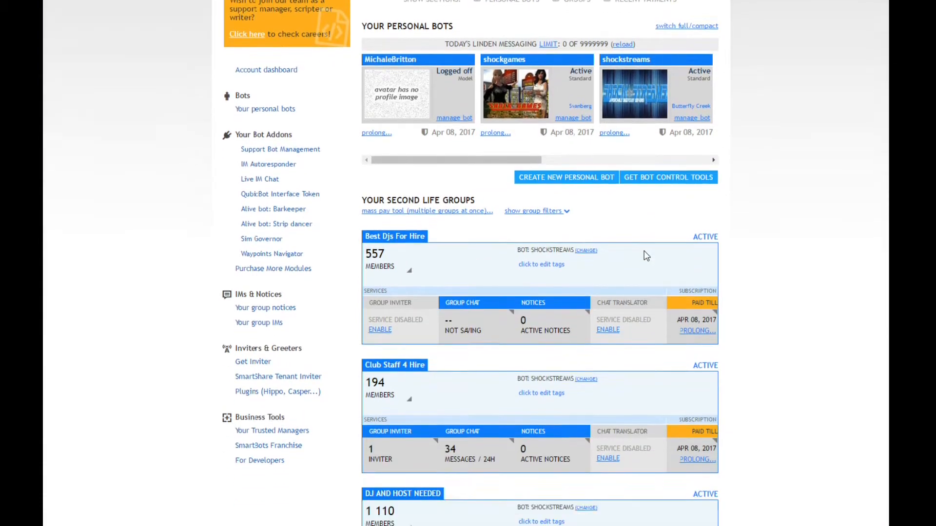
scroll("down", 3)
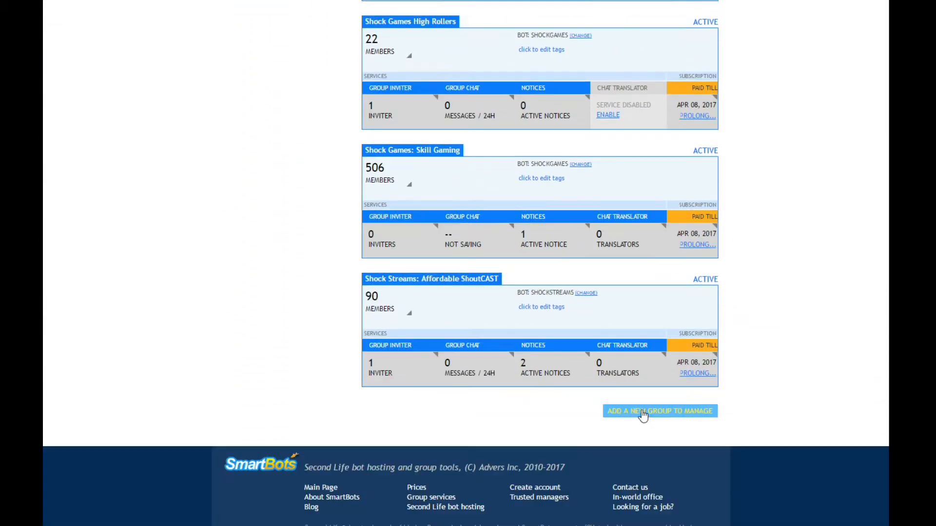
- Start adding a new group to manage from the bottom of the dashboard
left_click(659, 410)
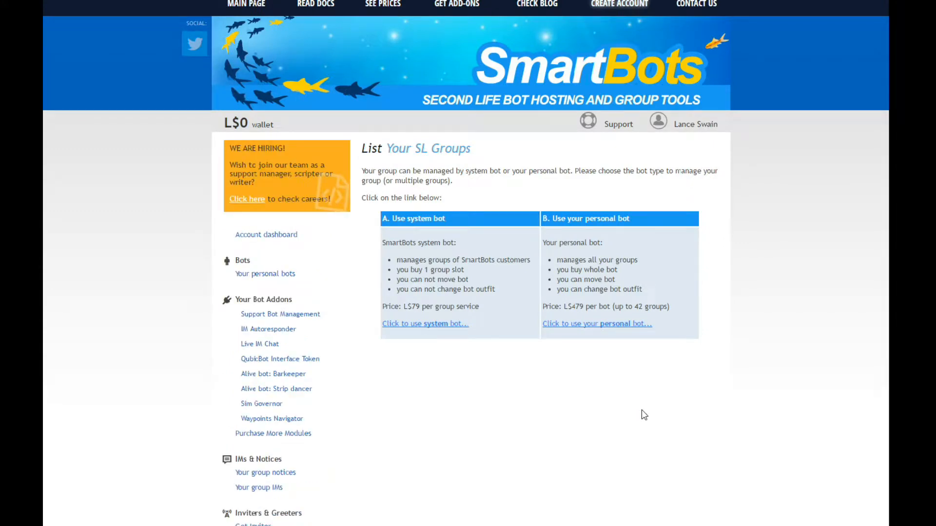
mouse_move(456, 327)
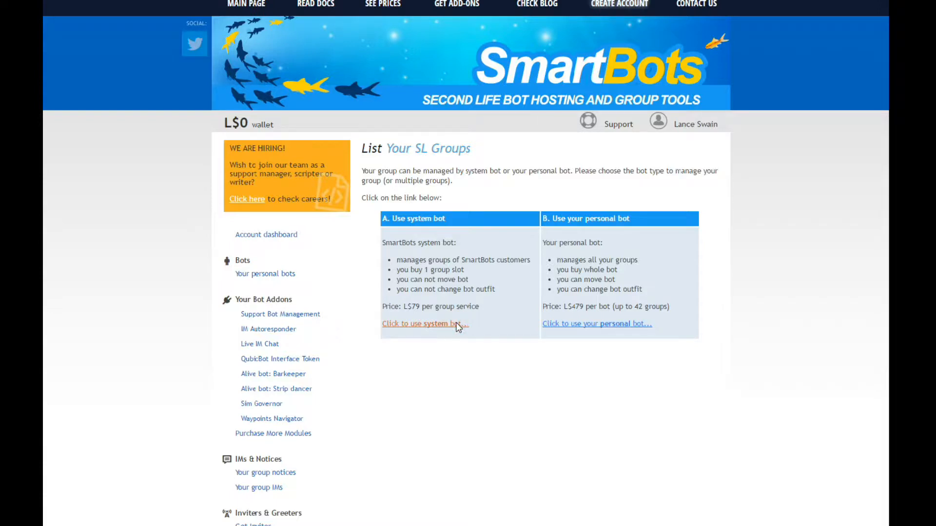
- Add 'SmartBots Demo Group' under a system bot named VIPGroupAccess
left_click(420, 324)
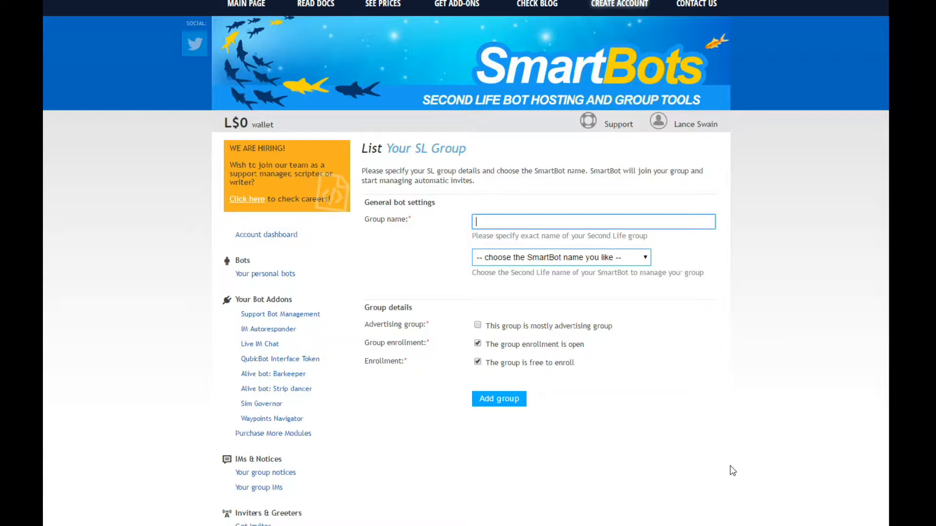
type("SmartBots")
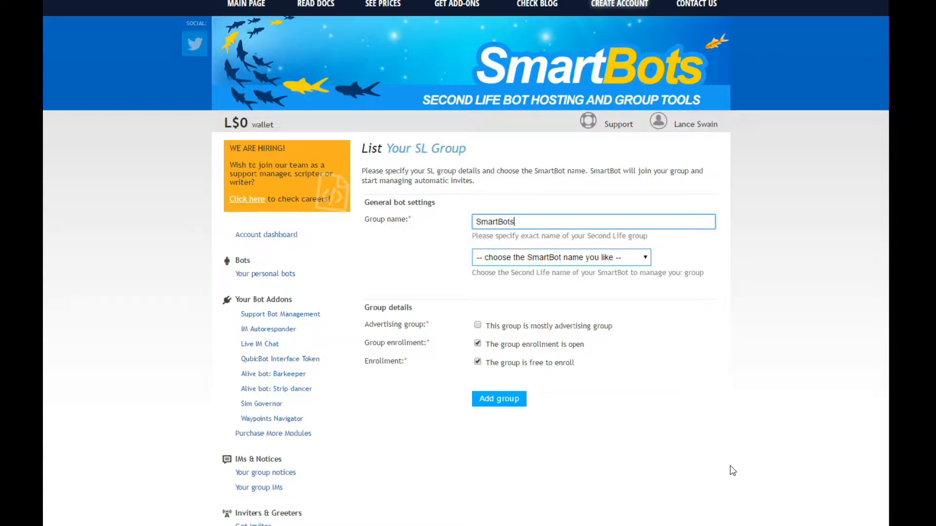
type("Demo Gro")
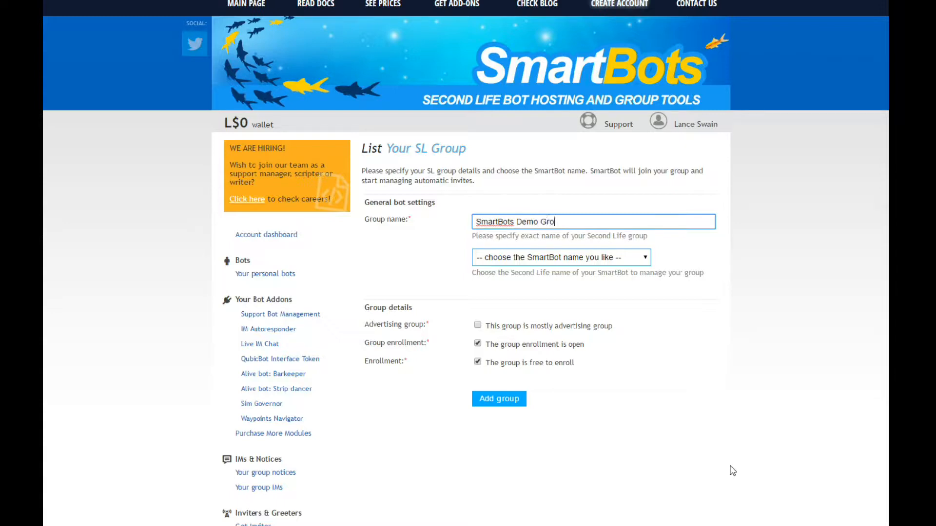
type("up")
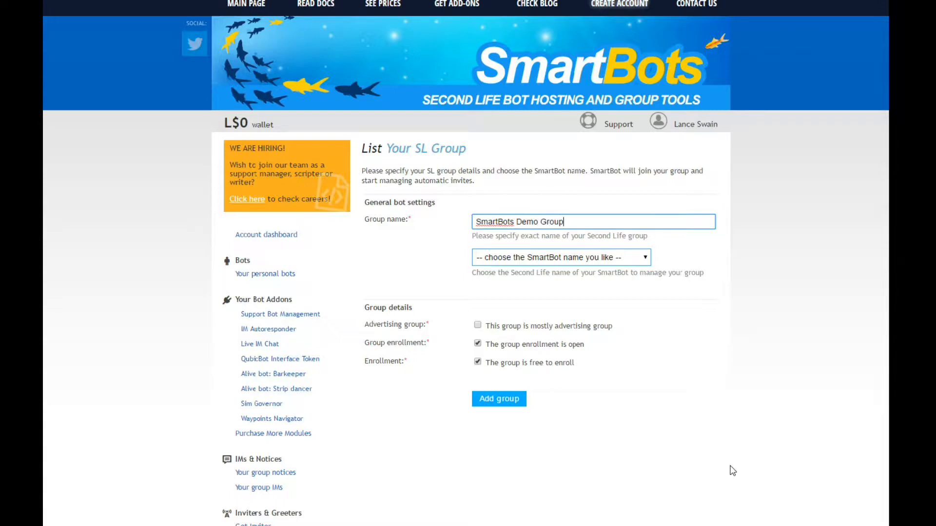
left_click(643, 257)
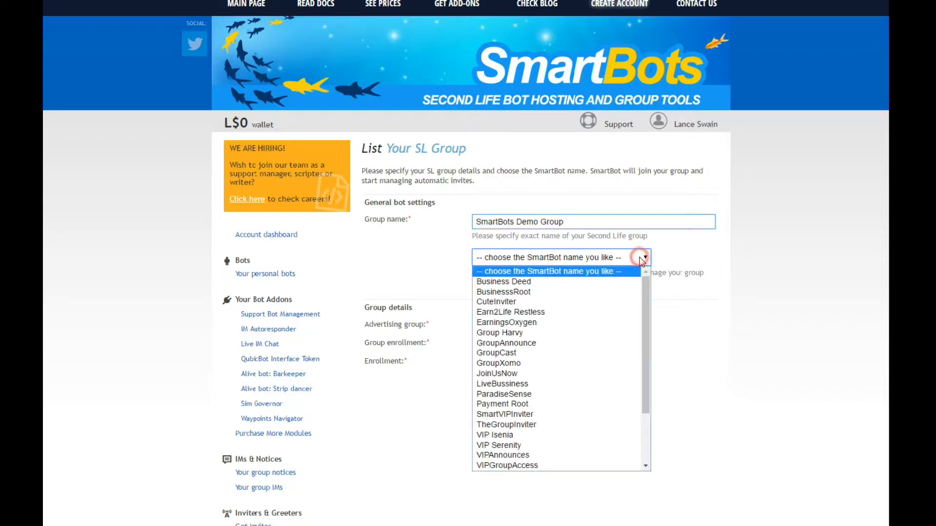
left_click(505, 464)
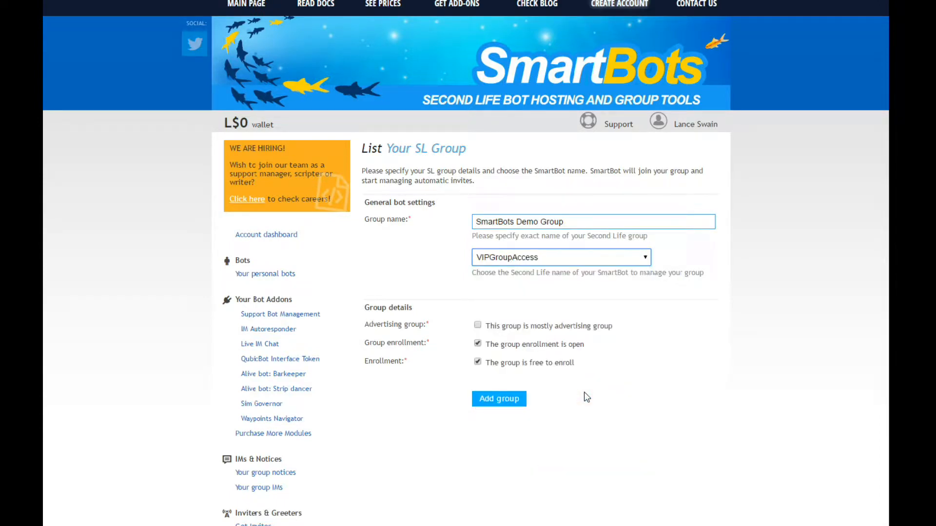
left_click(498, 399)
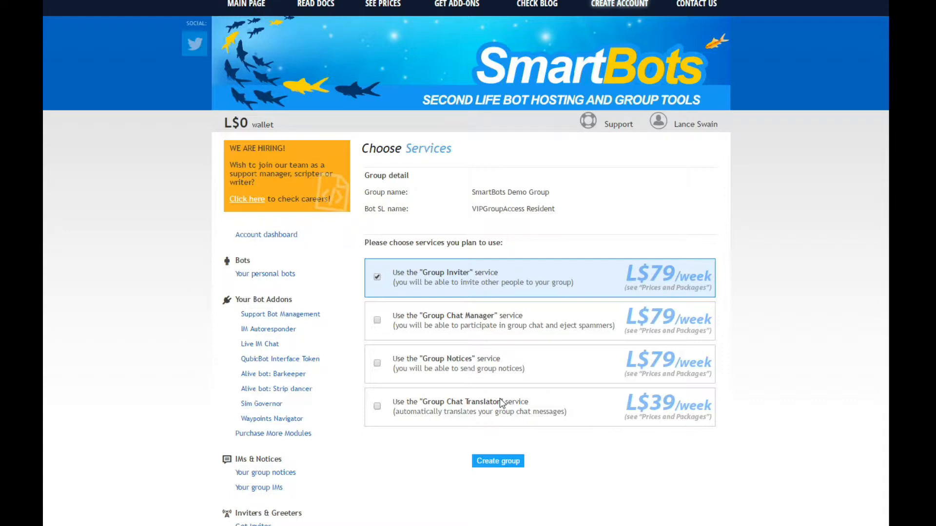
mouse_move(404, 322)
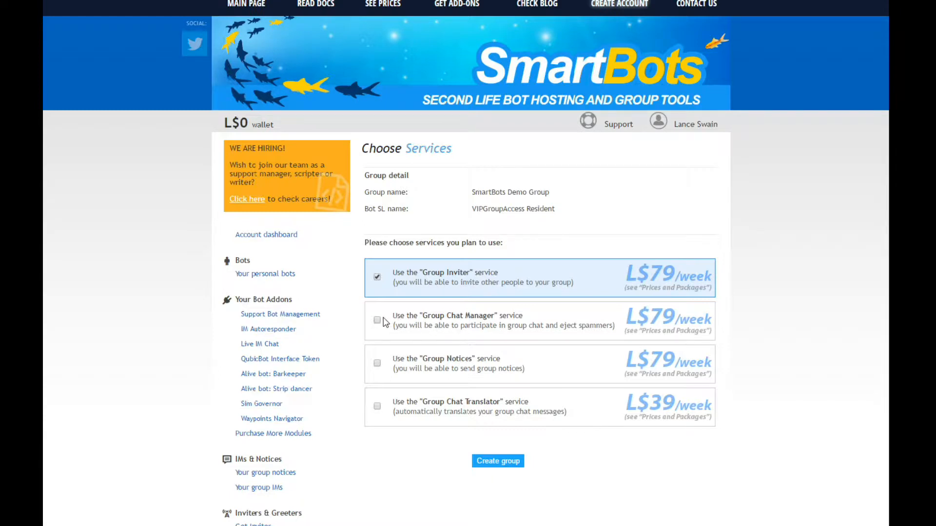
mouse_move(379, 322)
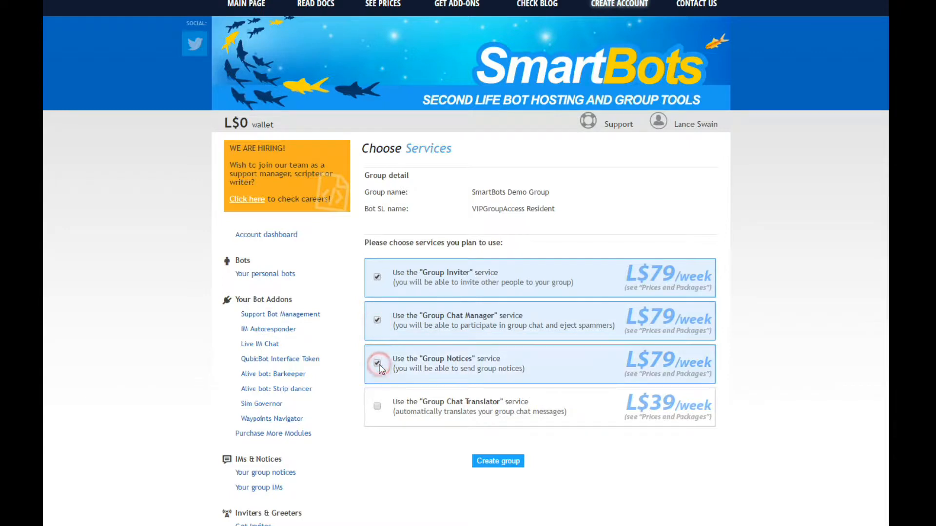
- Create the group with Group Inviter, Chat Manager and Group Notices services enabled
left_click(376, 365)
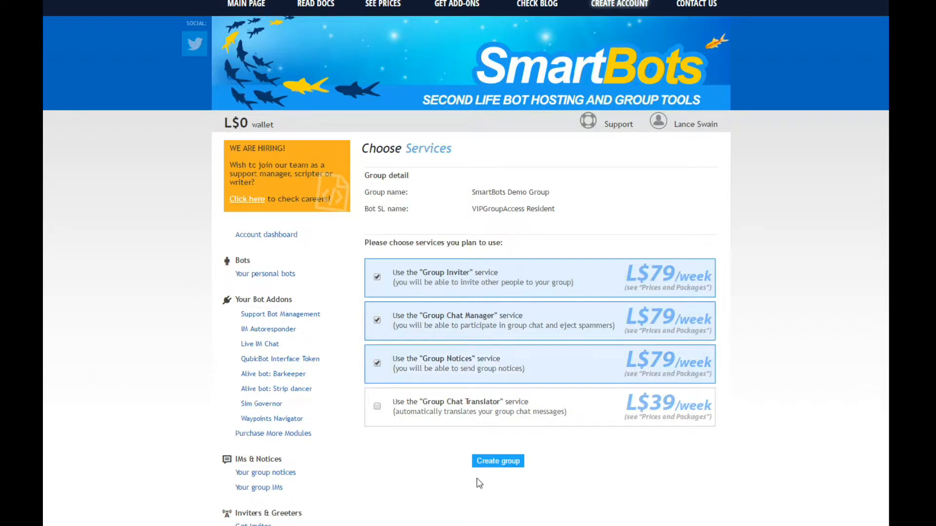
left_click(497, 460)
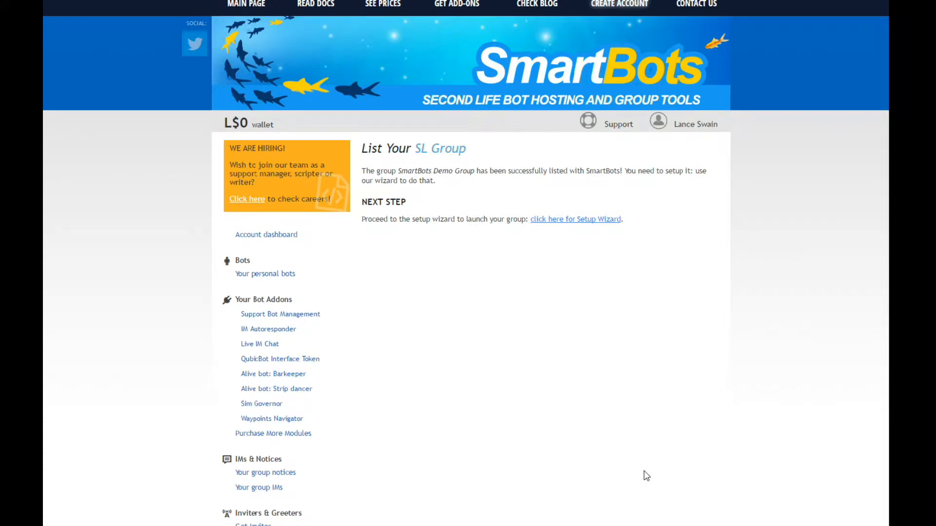
mouse_move(575, 219)
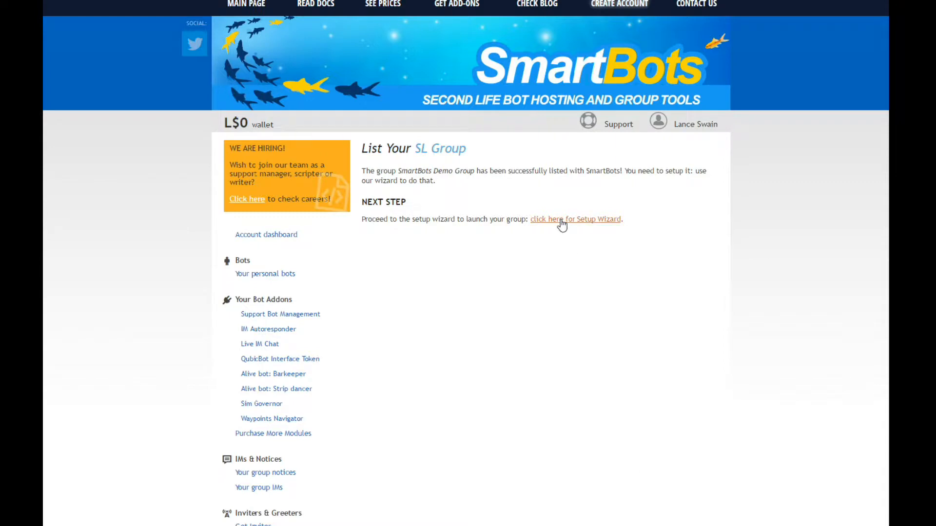
- Launch the setup wizard and have the bot attempt to join the group
left_click(575, 219)
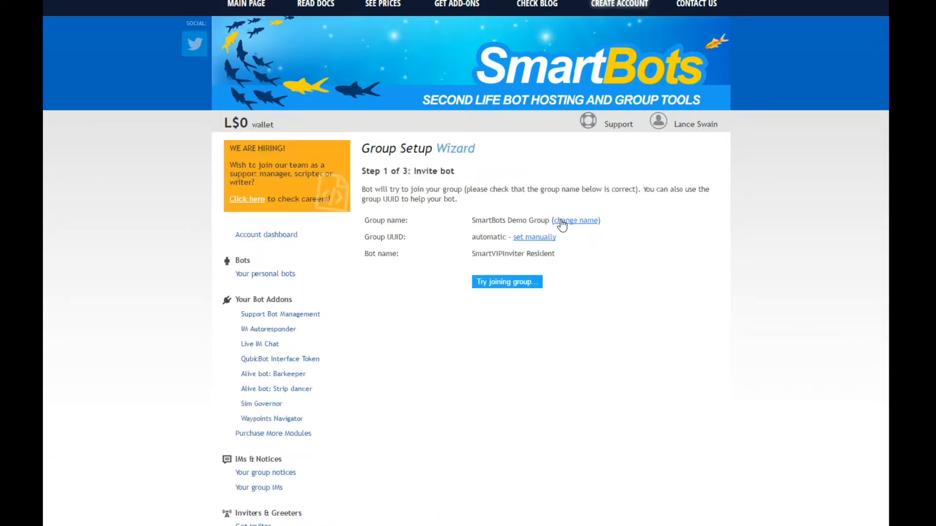
mouse_move(544, 278)
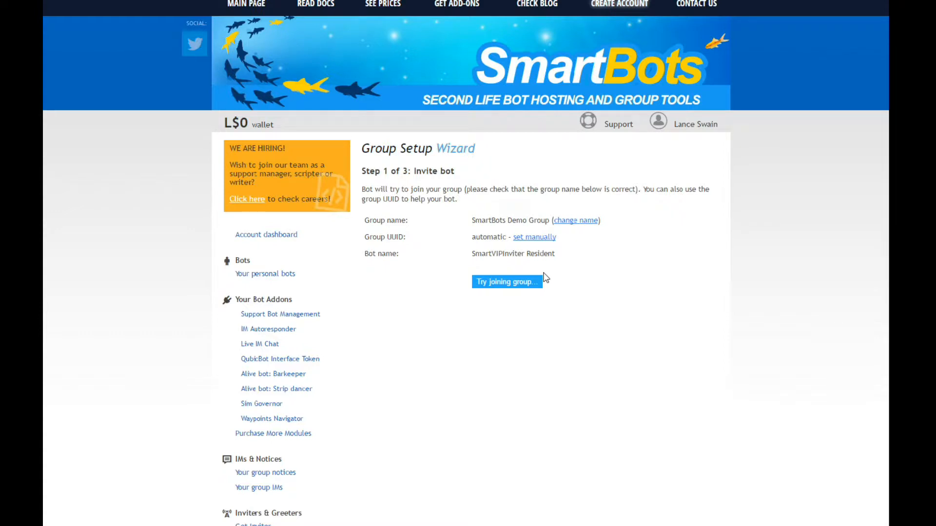
left_click(505, 282)
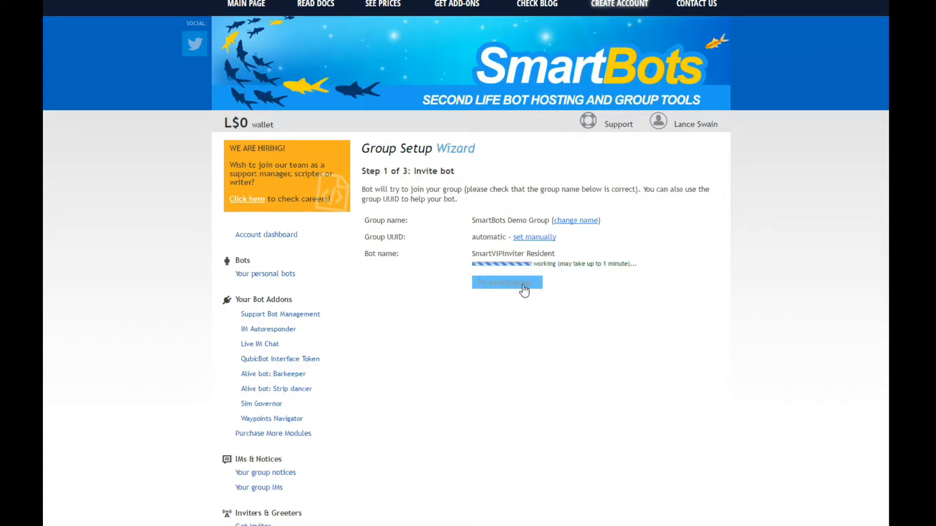
left_click(507, 282)
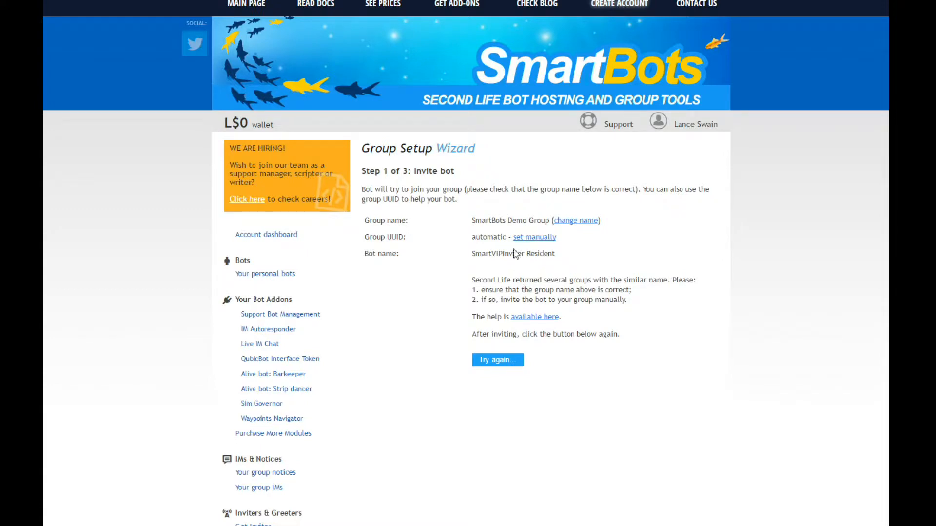
mouse_move(533, 237)
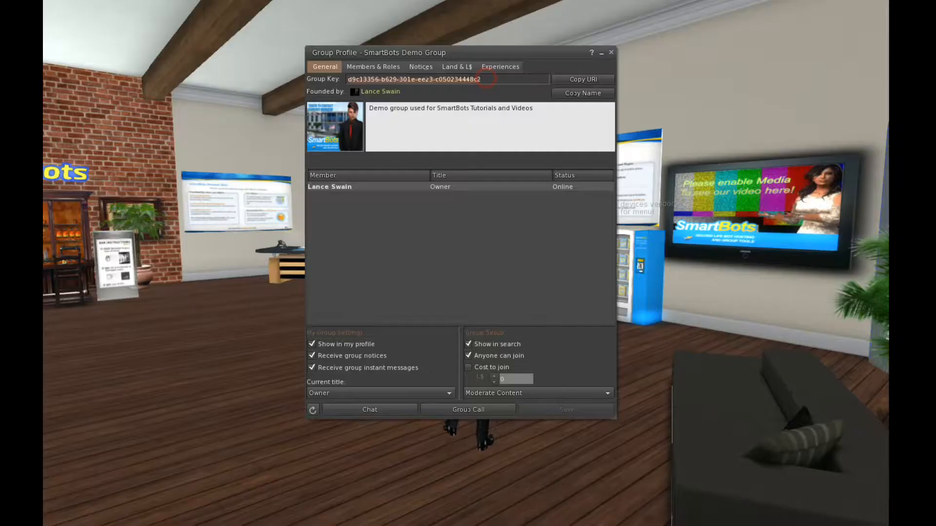
mouse_move(370, 91)
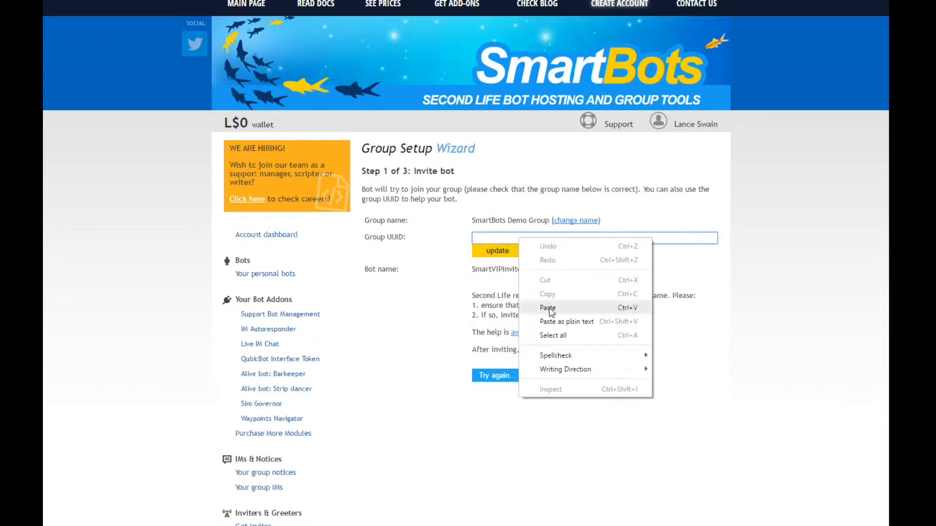
left_click(547, 308)
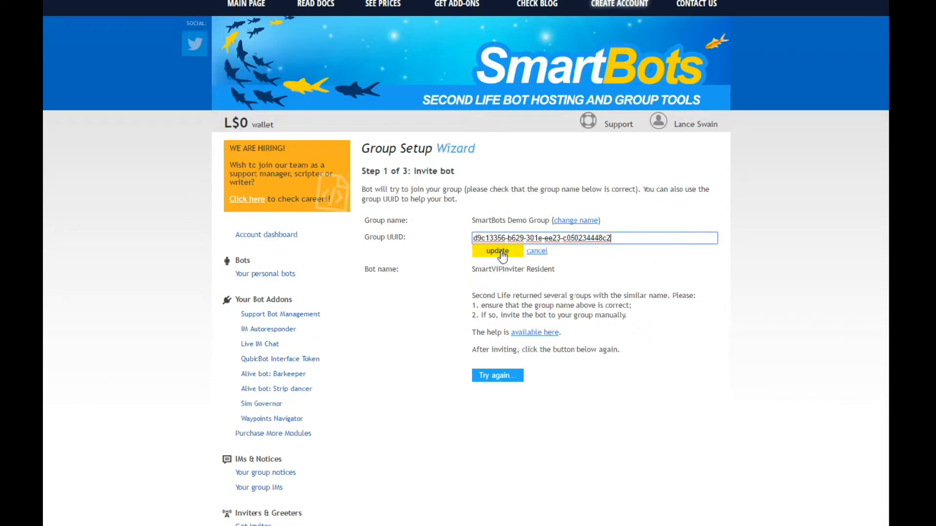
left_click(497, 250)
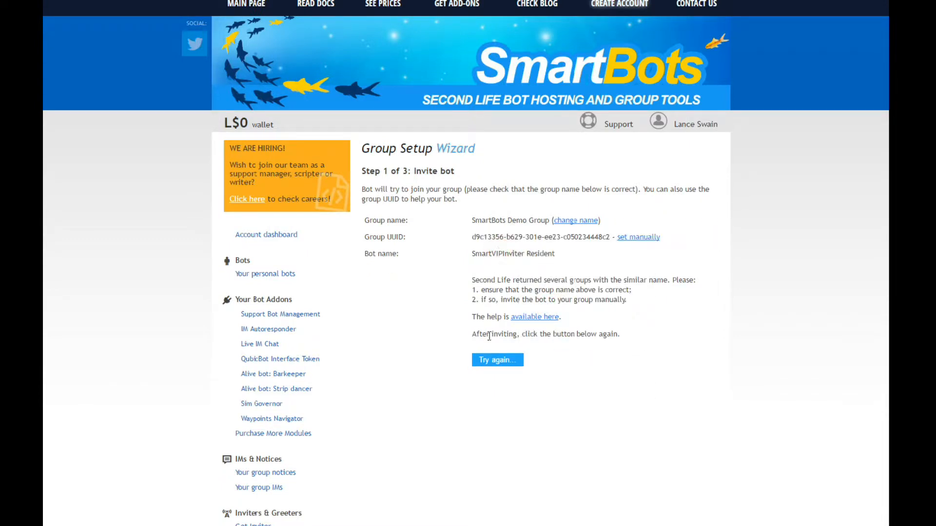
left_click(496, 360)
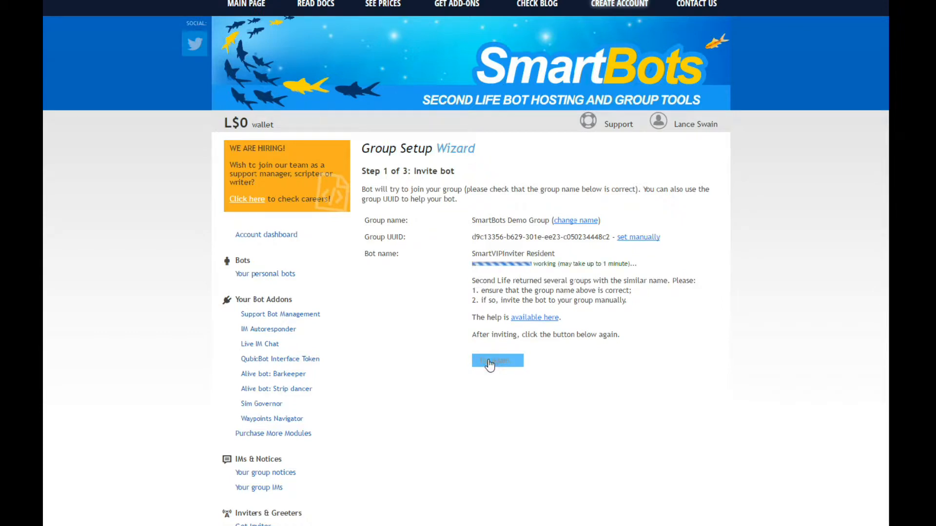
left_click(496, 361)
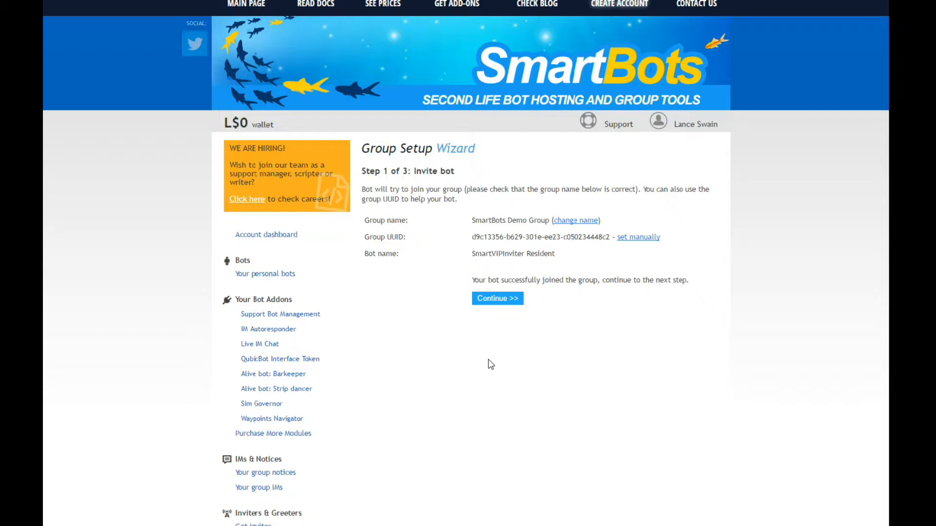
- Continue to wizard step 2 and run the bot group abilities check
left_click(497, 299)
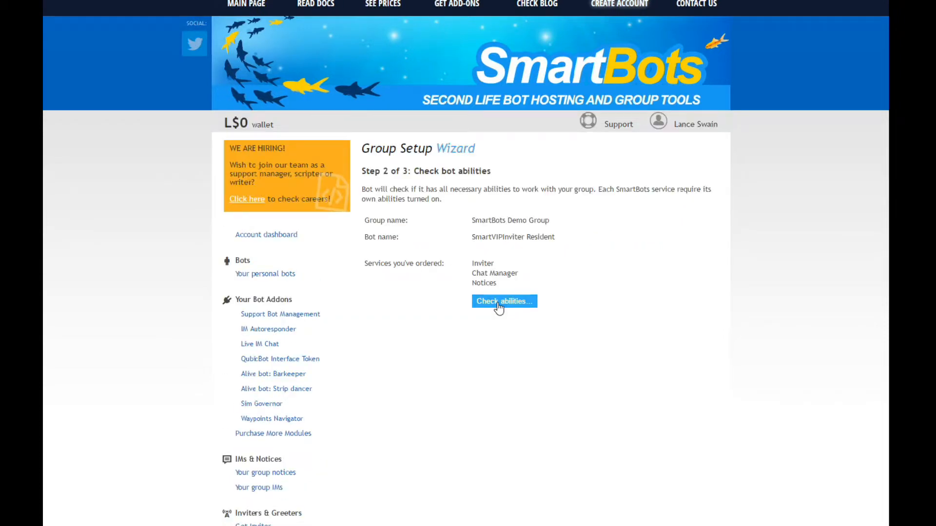
mouse_move(536, 232)
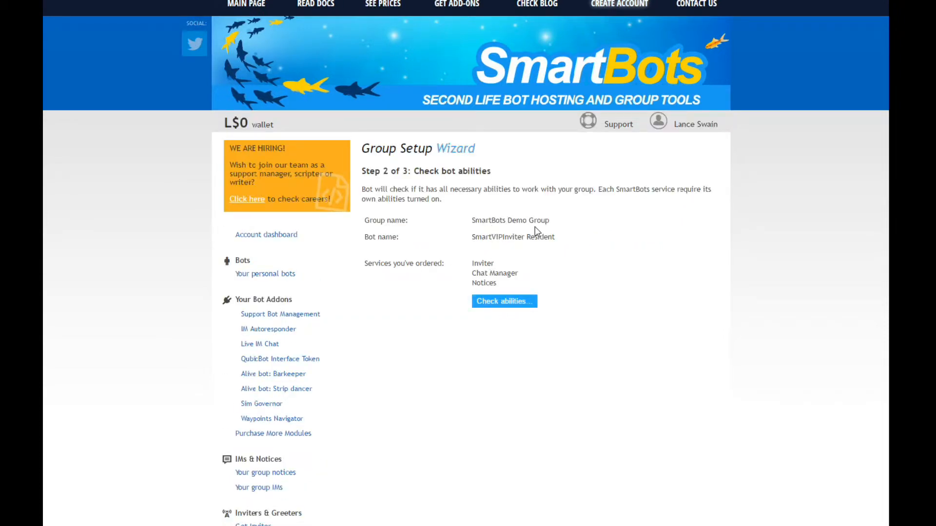
mouse_move(448, 266)
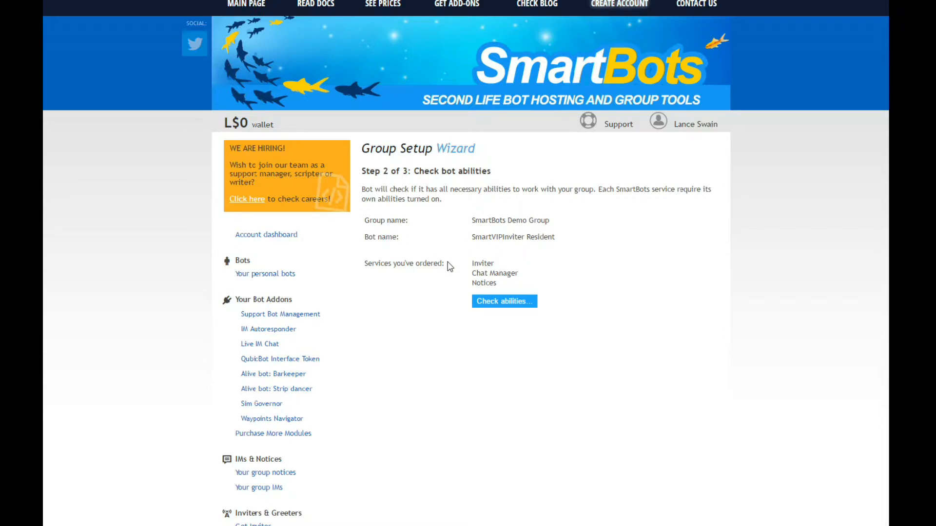
mouse_move(492, 287)
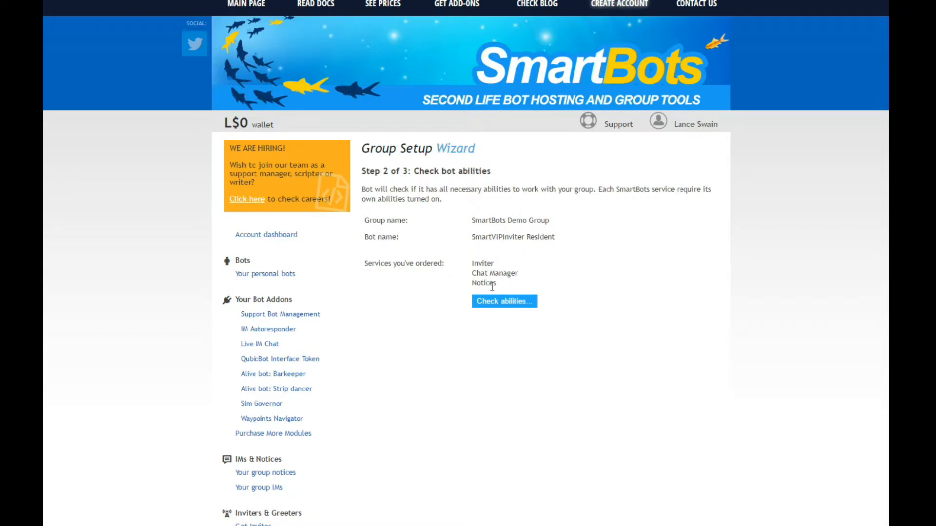
left_click(503, 301)
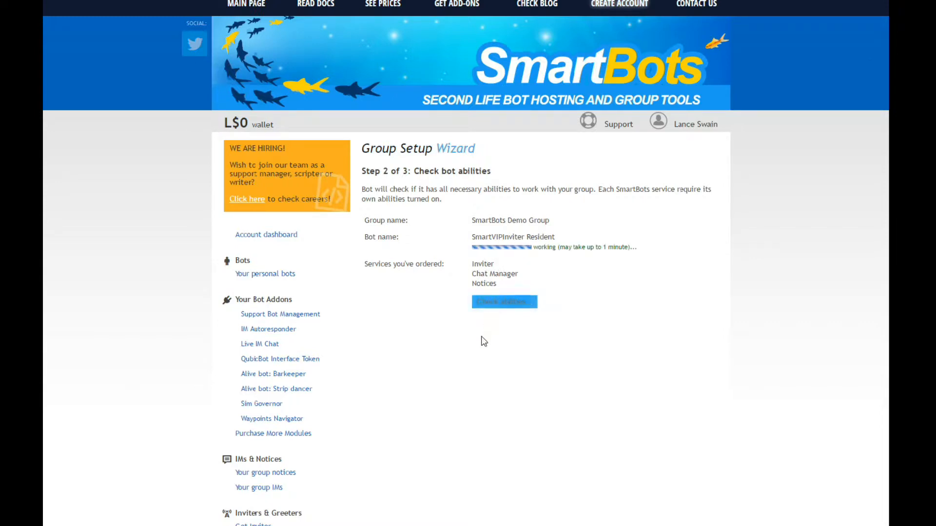
left_click(503, 301)
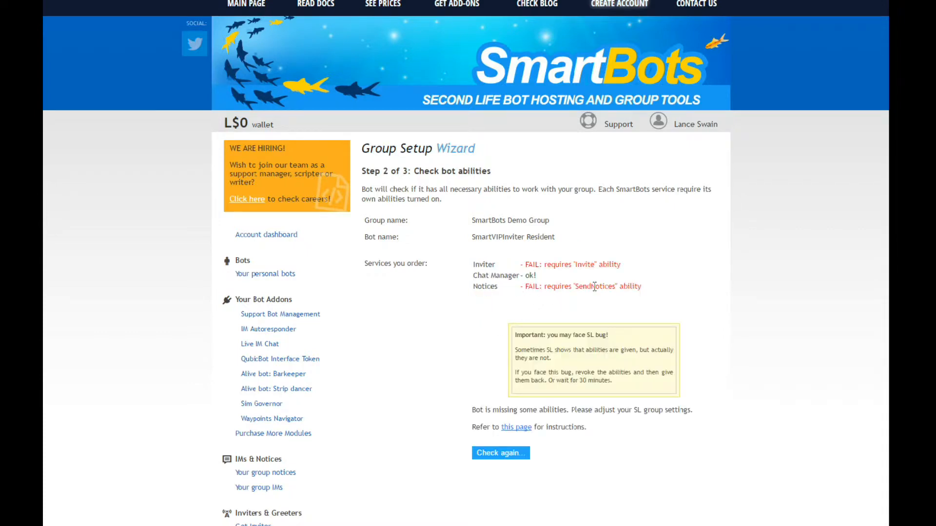
mouse_move(487, 341)
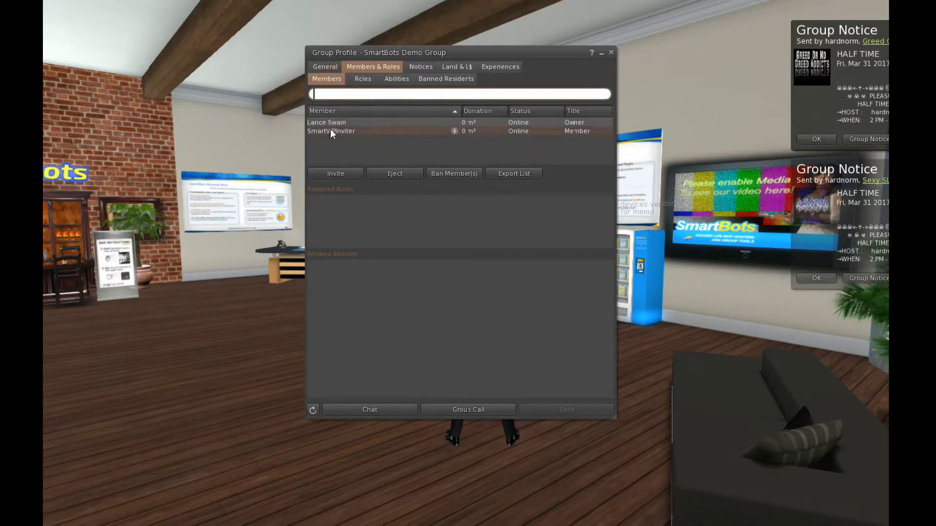
- Select the bot in SmartBots Demo Group's Members & Roles list
left_click(330, 131)
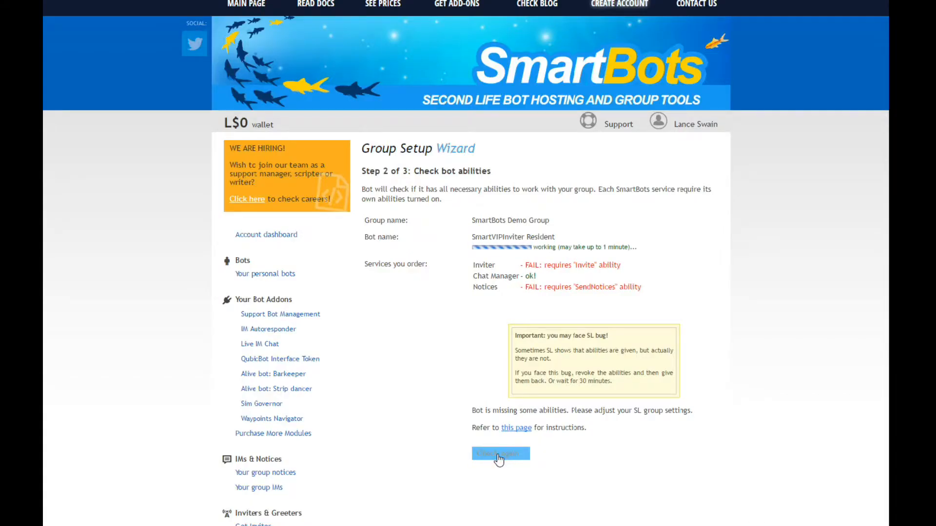
- Re-check the bot's abilities until all pass and continue to the subscription step
left_click(500, 454)
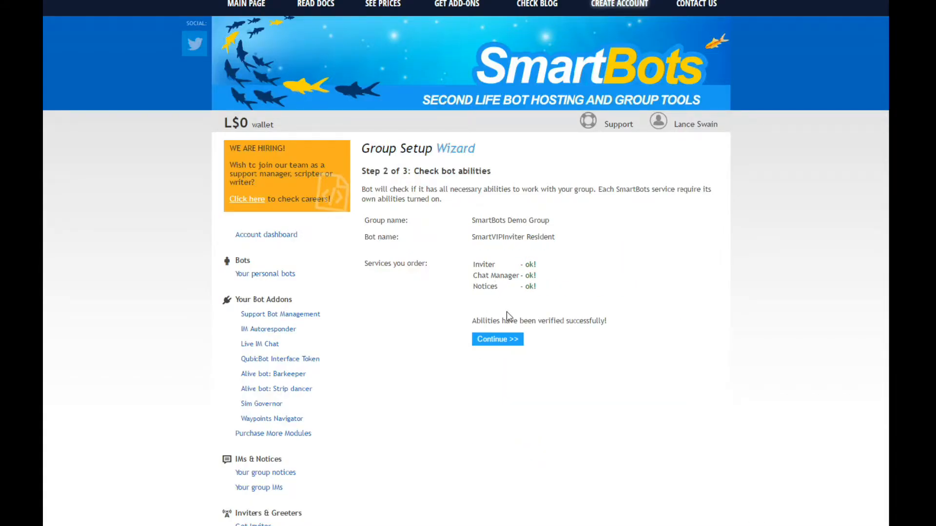
left_click(496, 339)
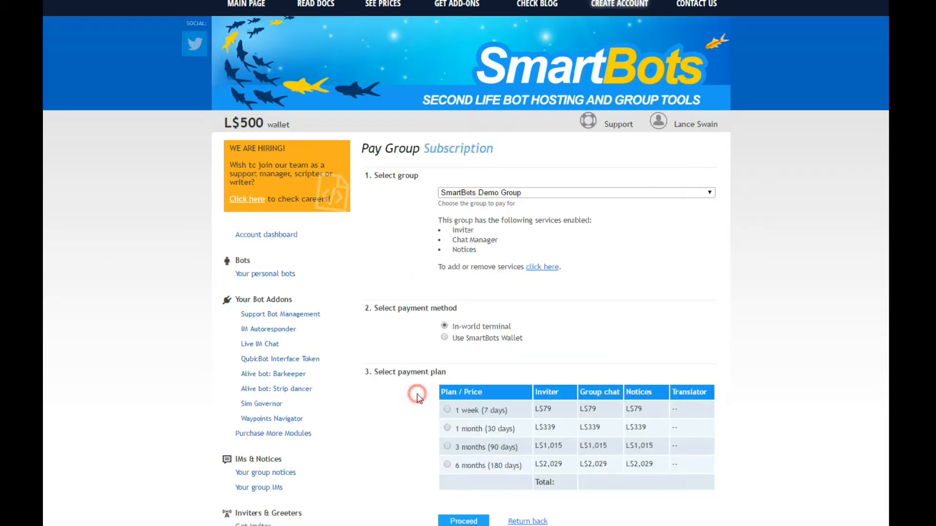
- Pay a 1 week group subscription using the SmartBots wallet
left_click(447, 410)
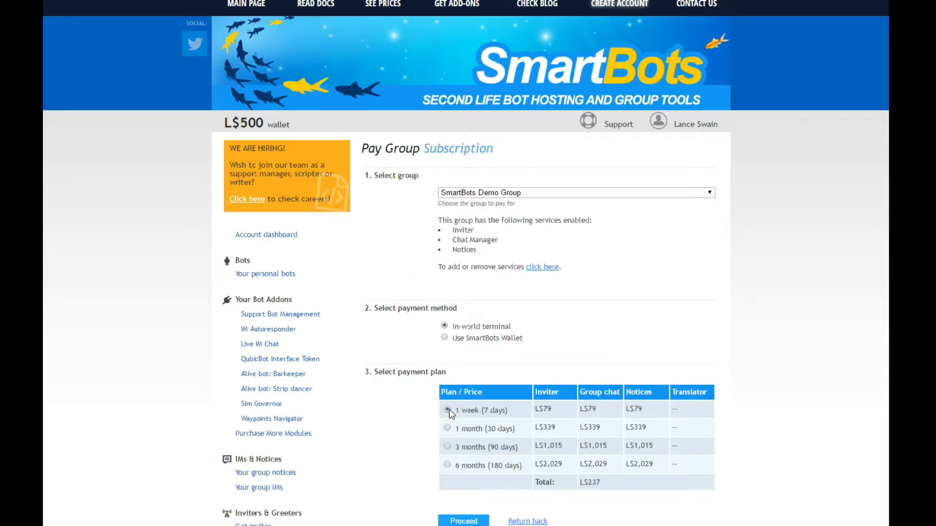
left_click(443, 338)
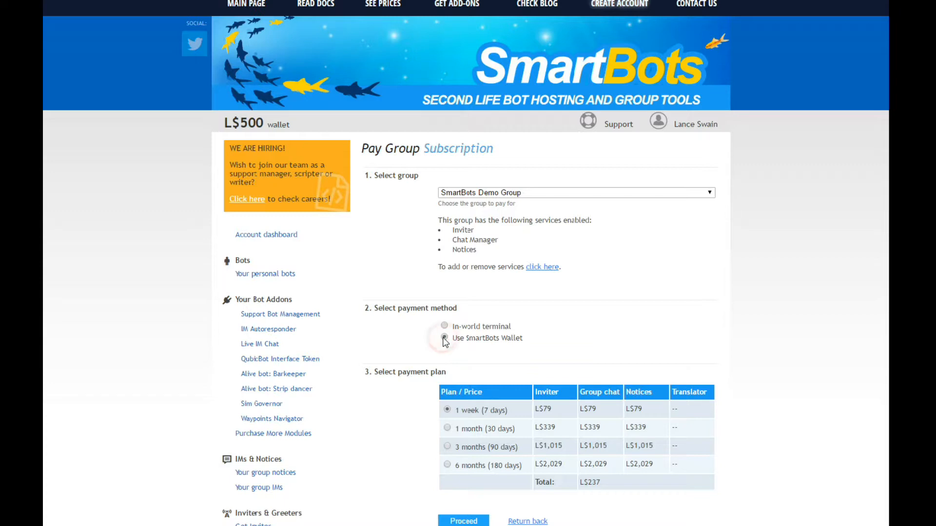
left_click(444, 338)
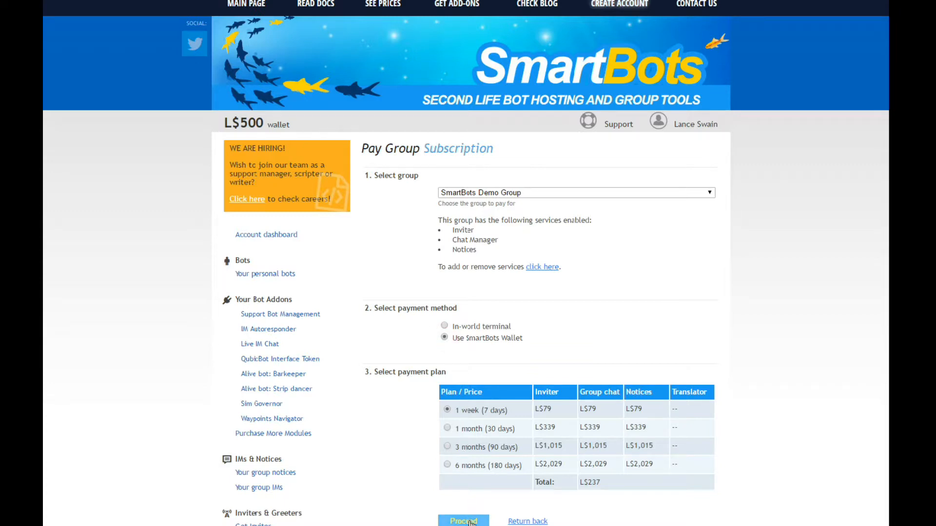
left_click(463, 520)
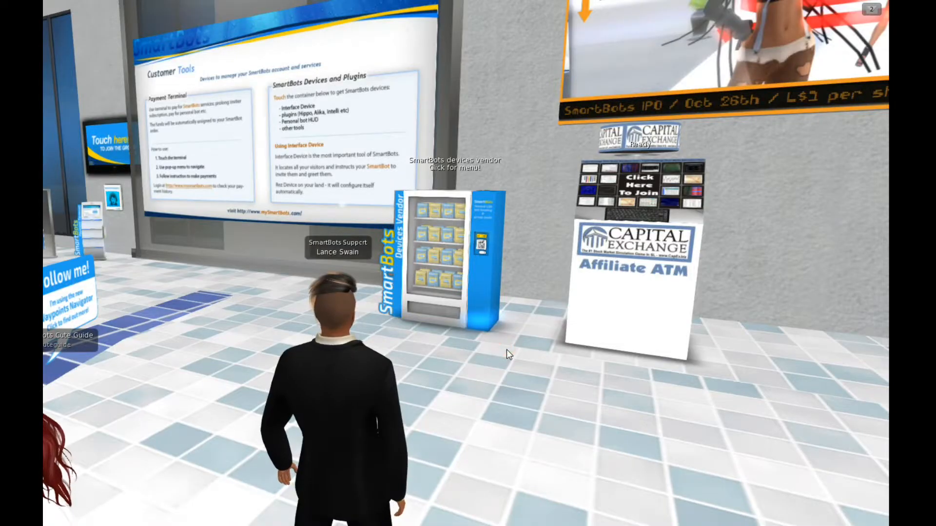
- Get SmartBots Interface v5.1 from the devices vendor and rez it on the land
left_click(503, 233)
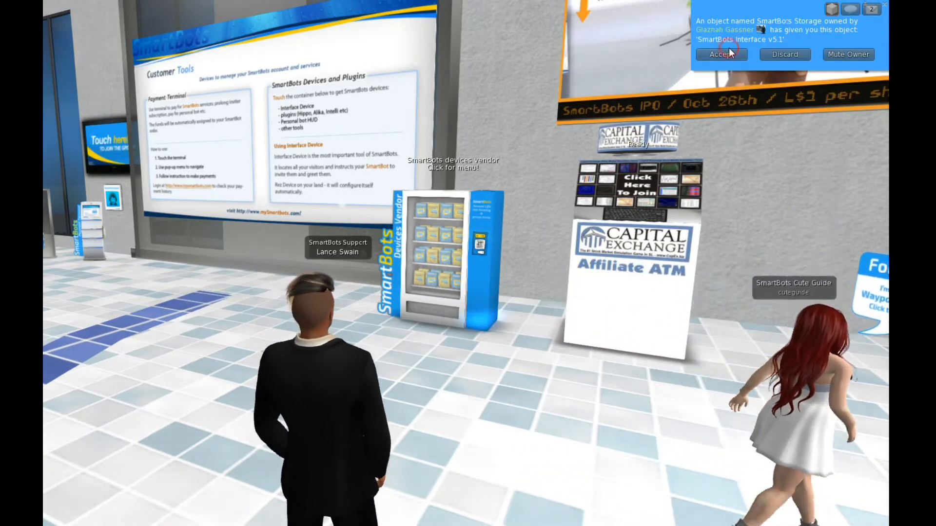
left_click(721, 54)
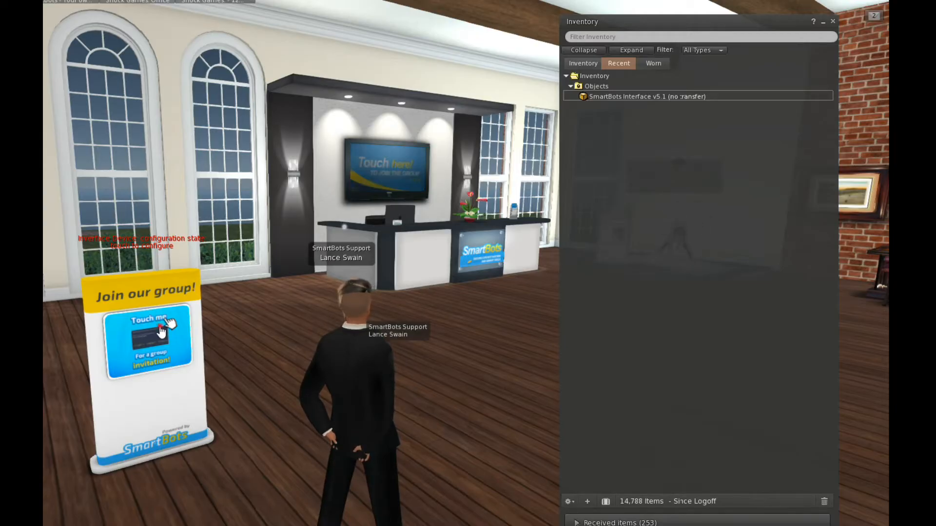
left_click(149, 343)
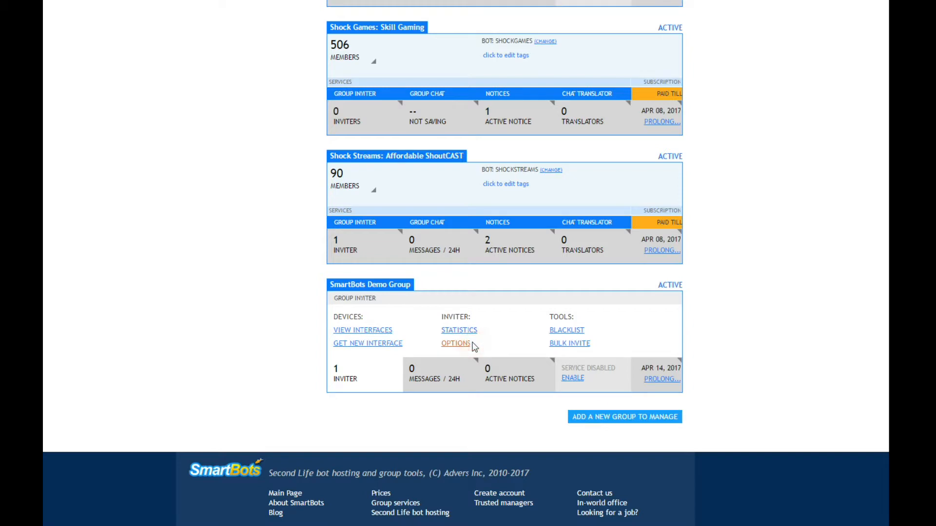
- Enter the Greeting IM "Hello %FIRST_NAME%, welcome to SmartBots!" in the inviter options and save
left_click(455, 343)
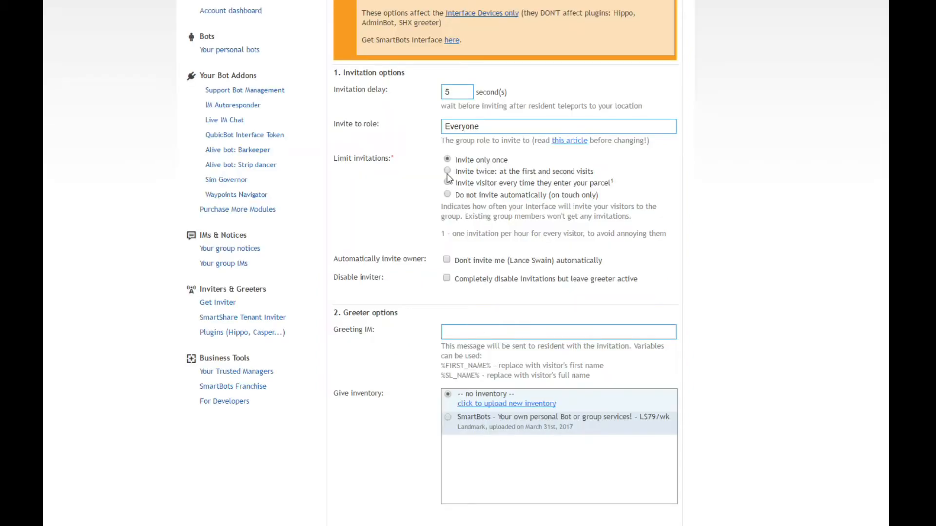
left_click(558, 332)
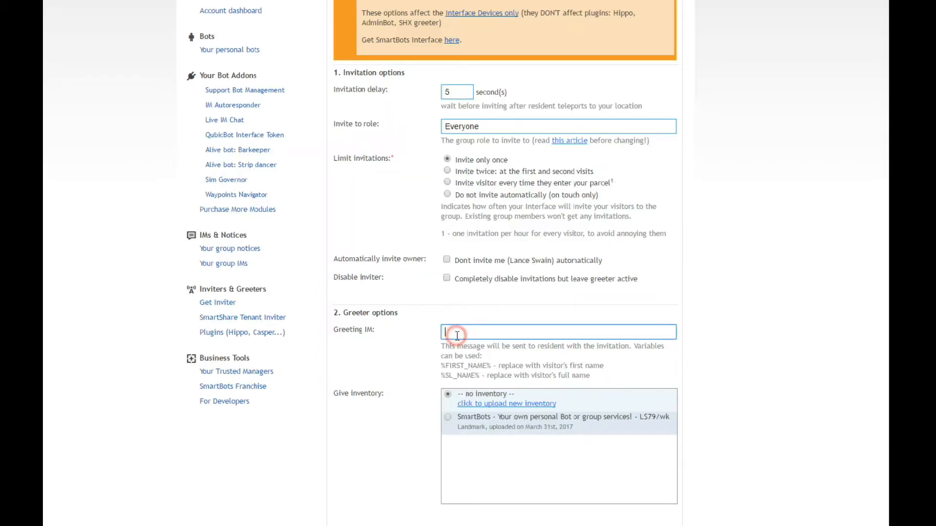
type("Hello")
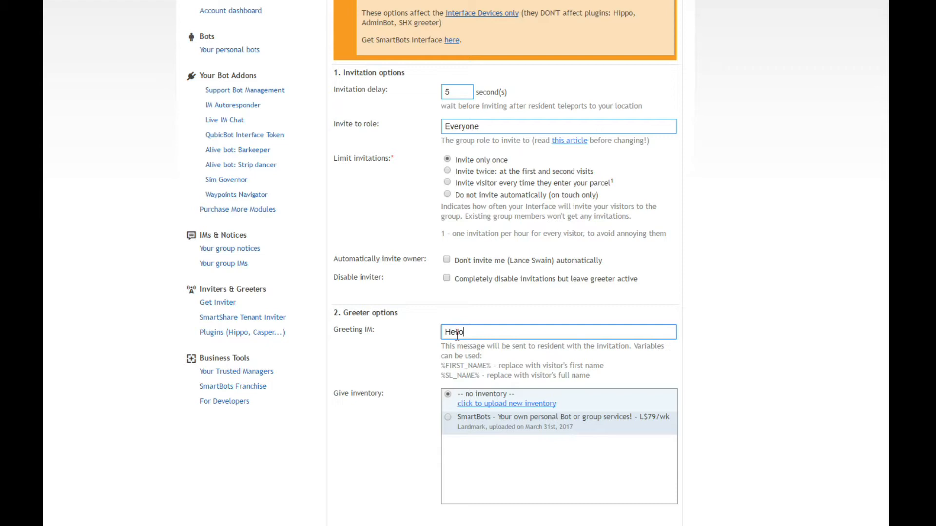
type("%FIRST_NAME")
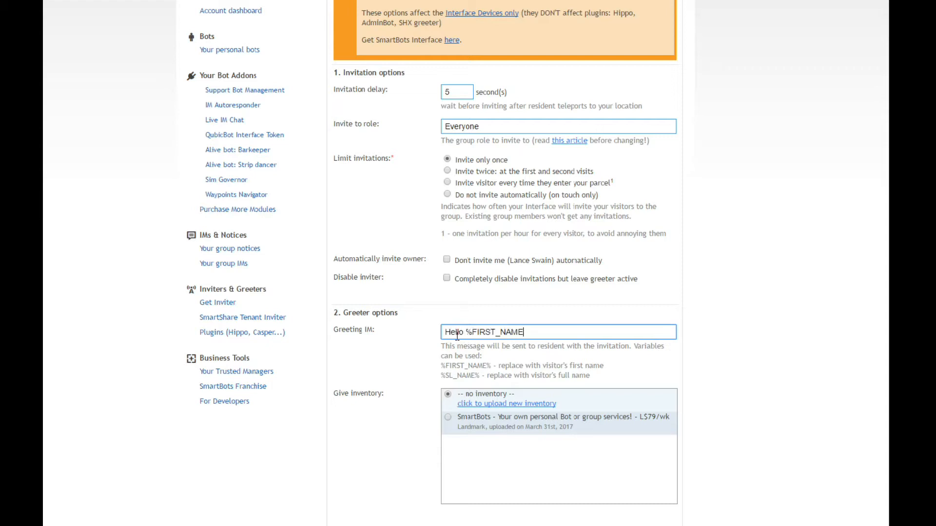
type("%, w")
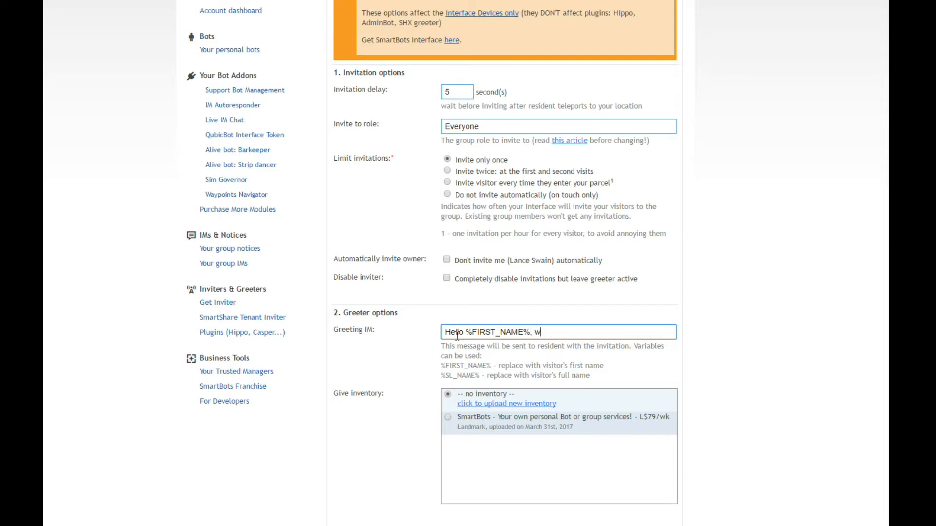
type("elcome to S")
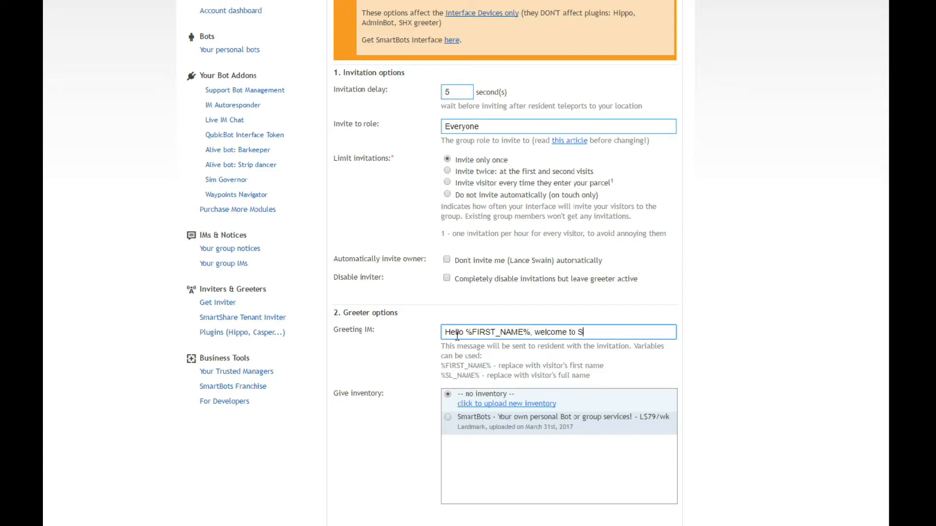
type("martBots!")
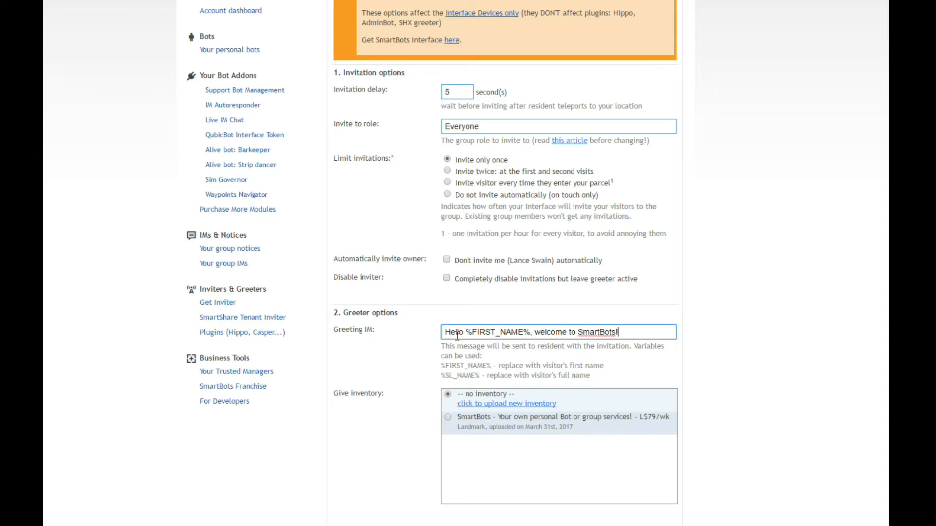
left_click(448, 415)
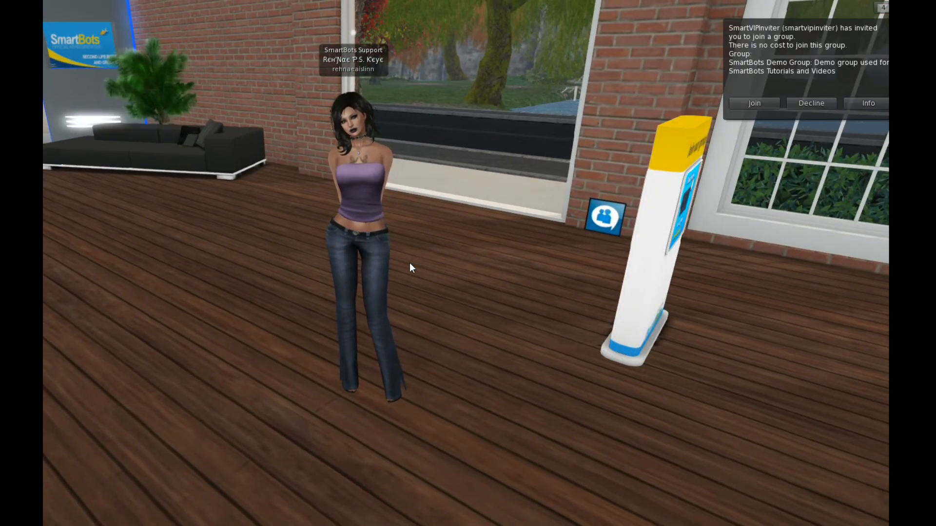
- Join the SmartBots Demo Group from the invitation notification
left_click(754, 103)
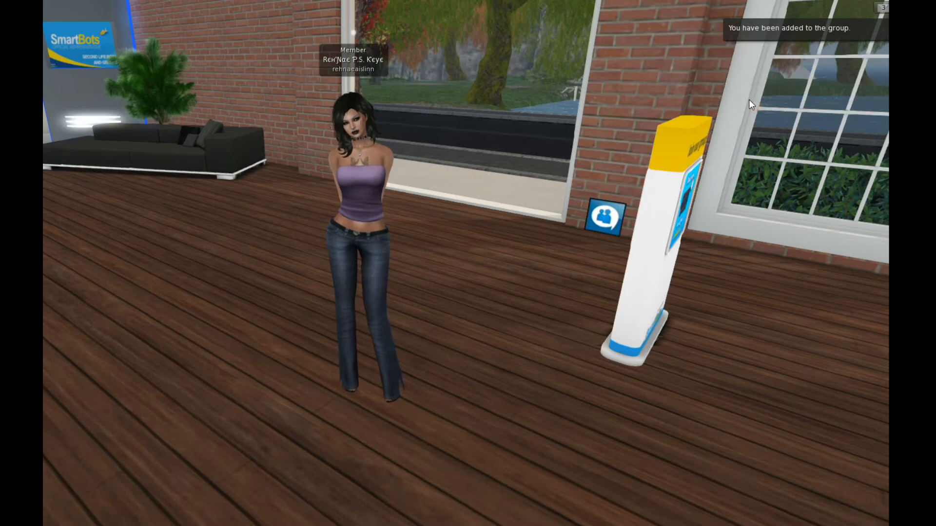